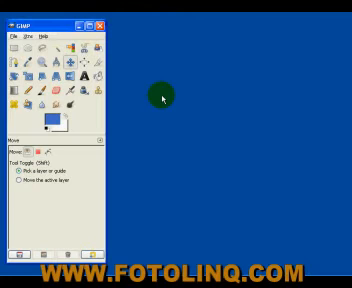
mouse_move(120, 35)
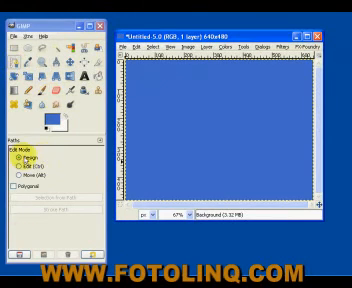
Complete the rounded Bezier path so Selection from Path becomes available
left_click(20, 148)
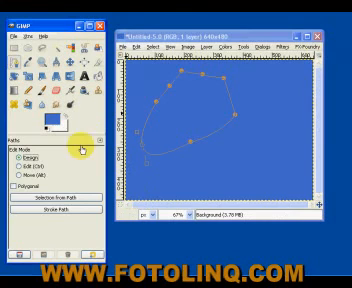
mouse_move(70, 185)
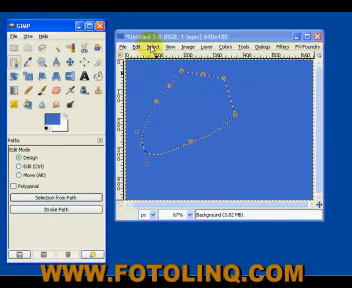
Open the Select menu to convert the Bezier path into a selection
left_click(186, 44)
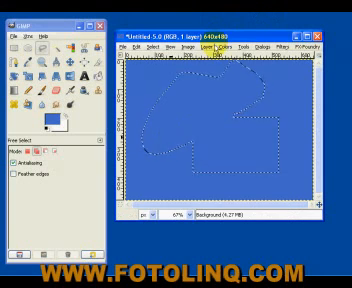
Open the Colors menu with the merged freeform selection still active
left_click(227, 47)
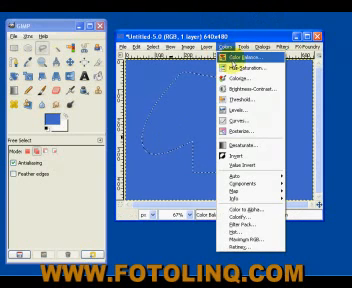